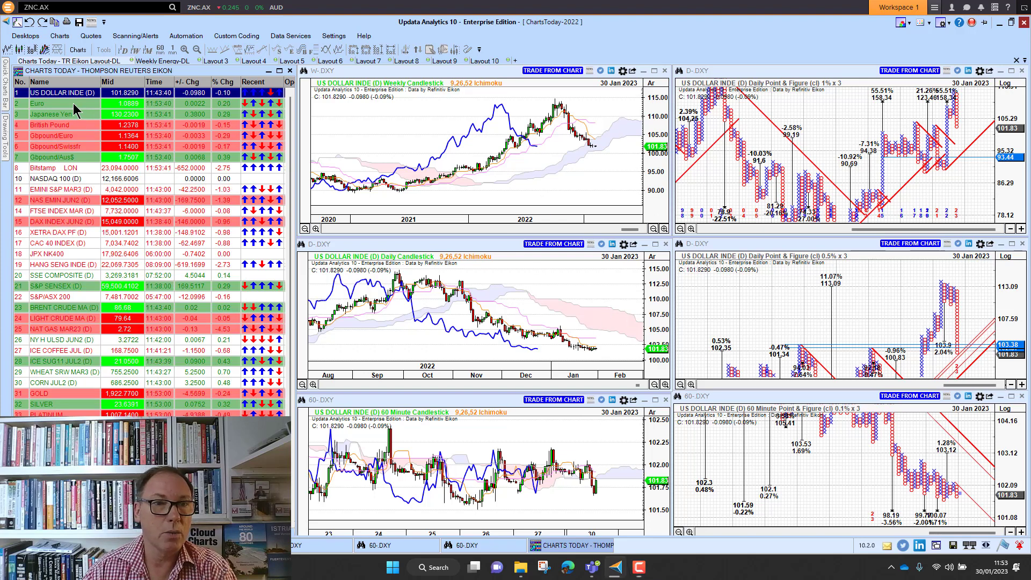
Step: Load the Euro charts, then the British Pound charts from the Charts Today watchlist
left_click(49, 103)
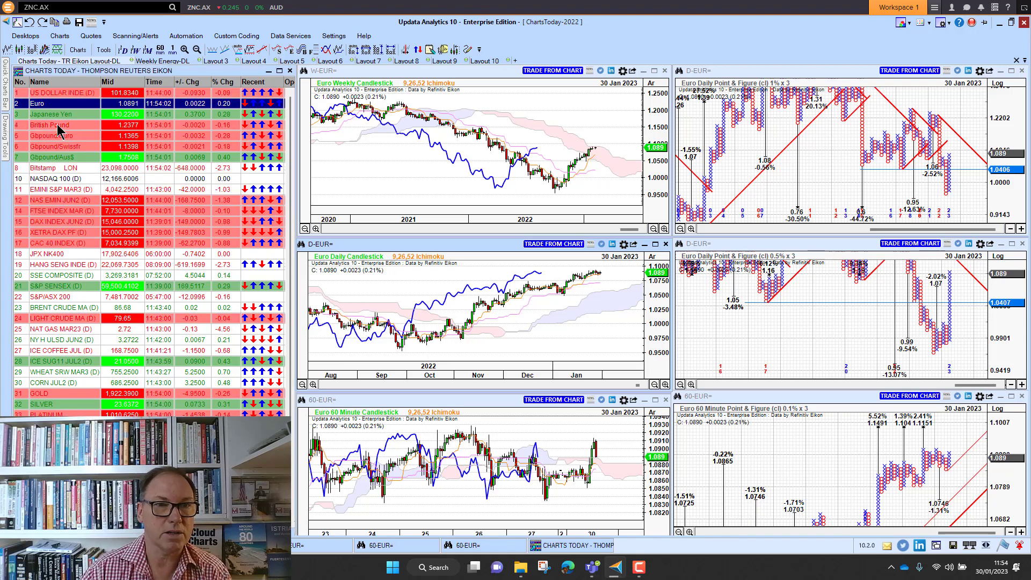
left_click(48, 125)
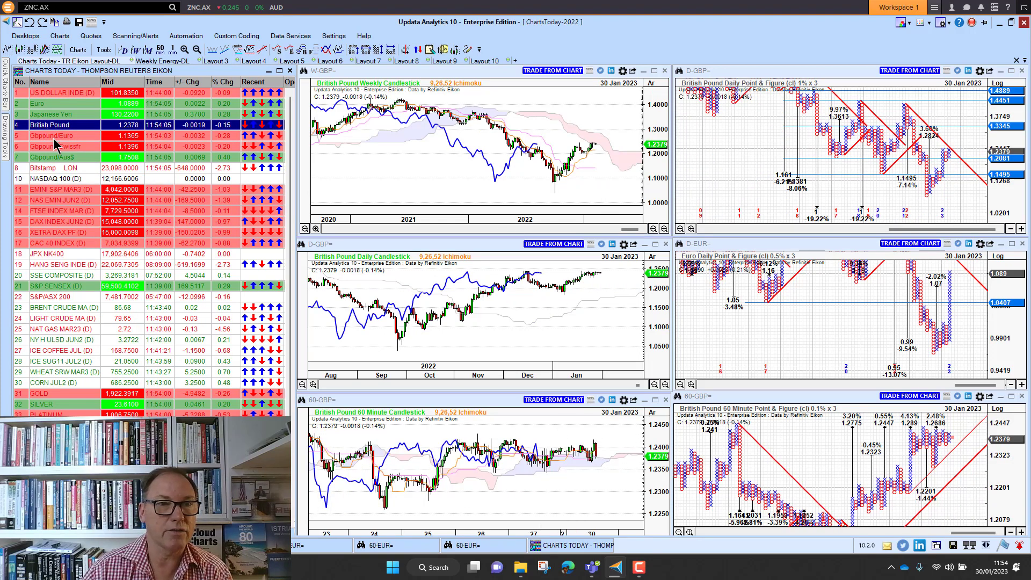
Step: Load the S&P SENSEX weekly, daily and 60-minute charts from the watchlist
left_click(56, 135)
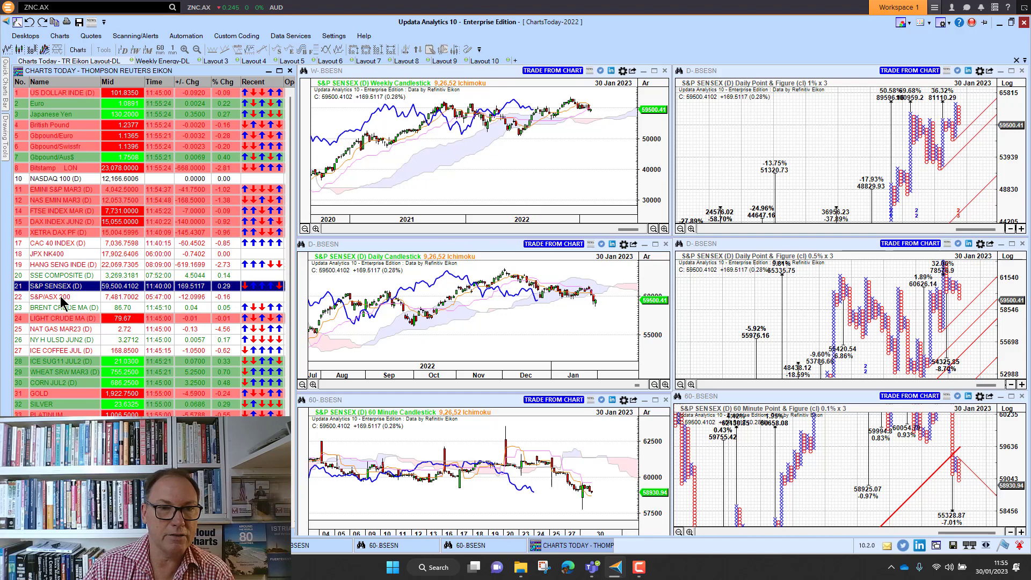
Step: Load the S&P/ASX 200 index into the six-chart layout
left_click(59, 296)
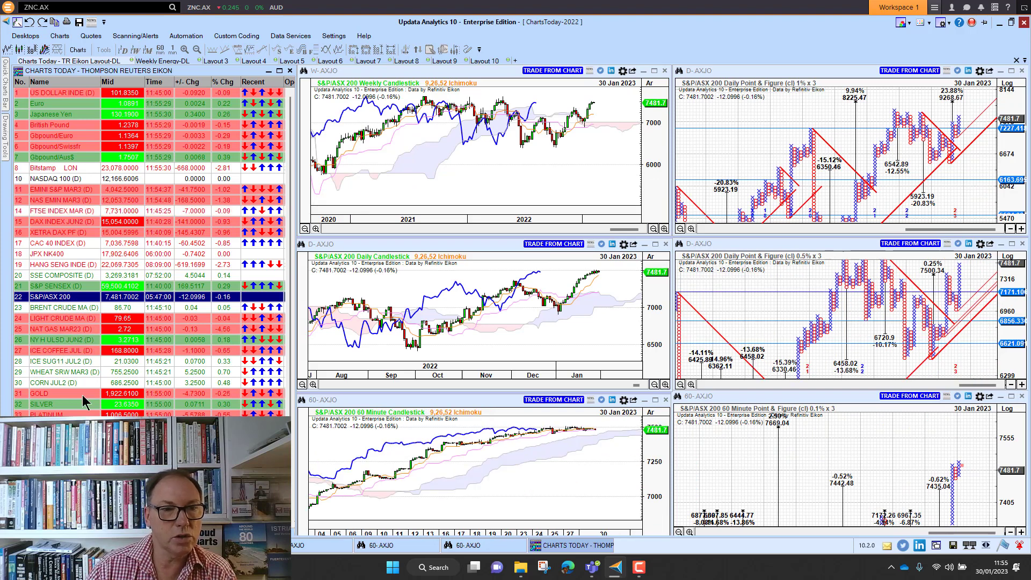
mouse_move(107, 338)
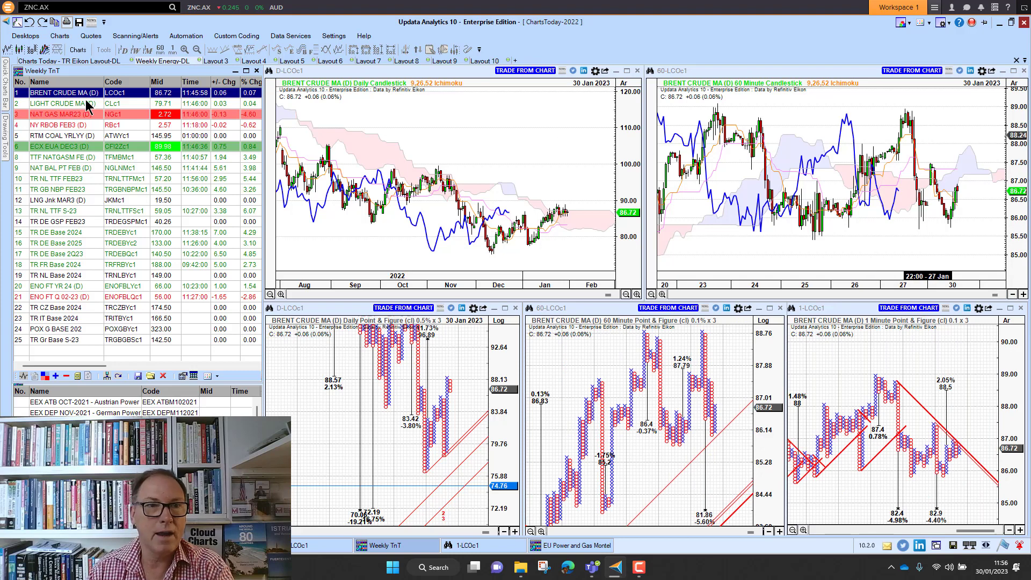
Step: Load the Light Crude charts, then the ECX EUA carbon futures charts
left_click(62, 103)
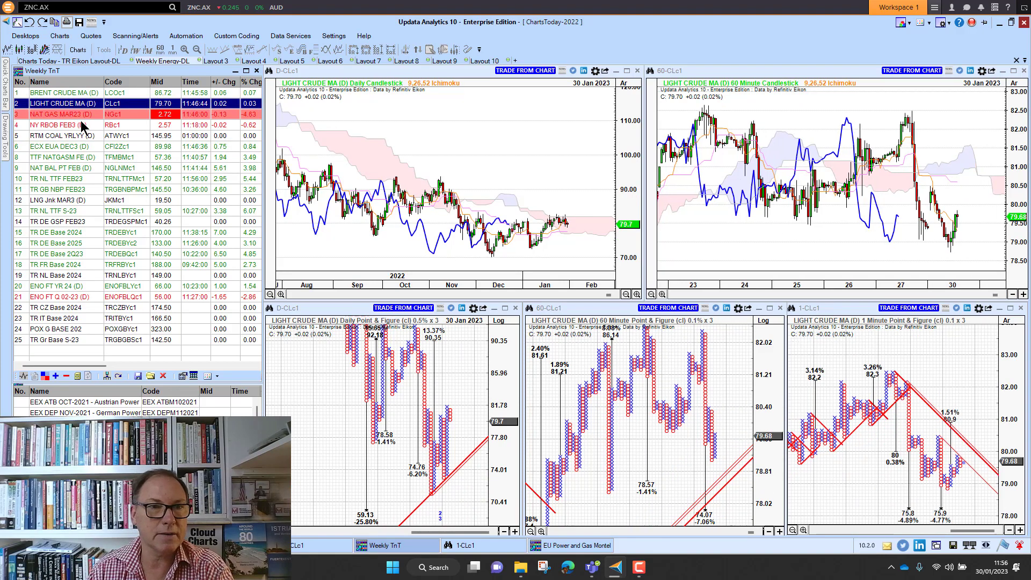
left_click(59, 113)
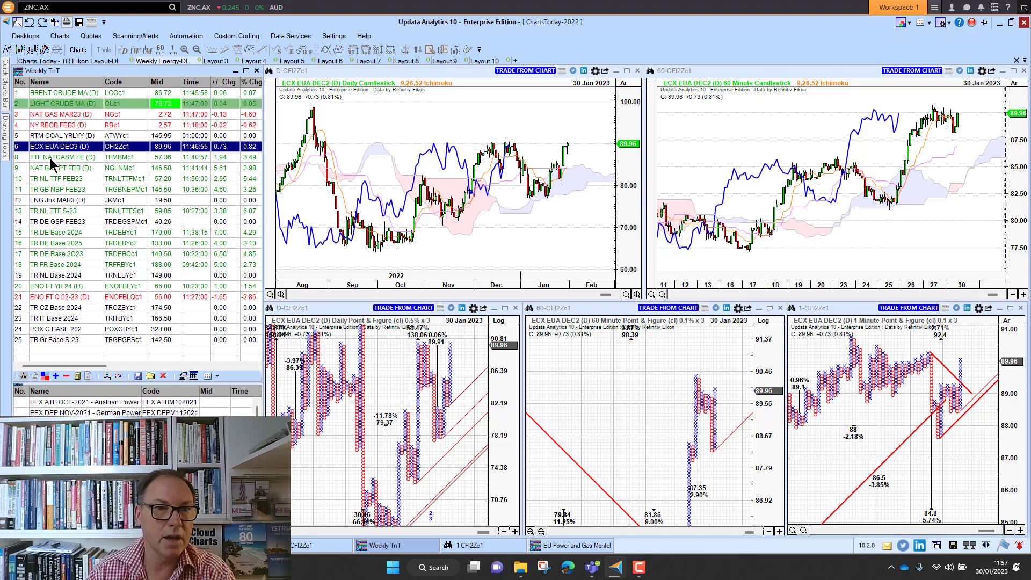
Step: Load the TTF natural gas charts, then the NAT BAL PT FEB (NBP) gas charts
left_click(63, 157)
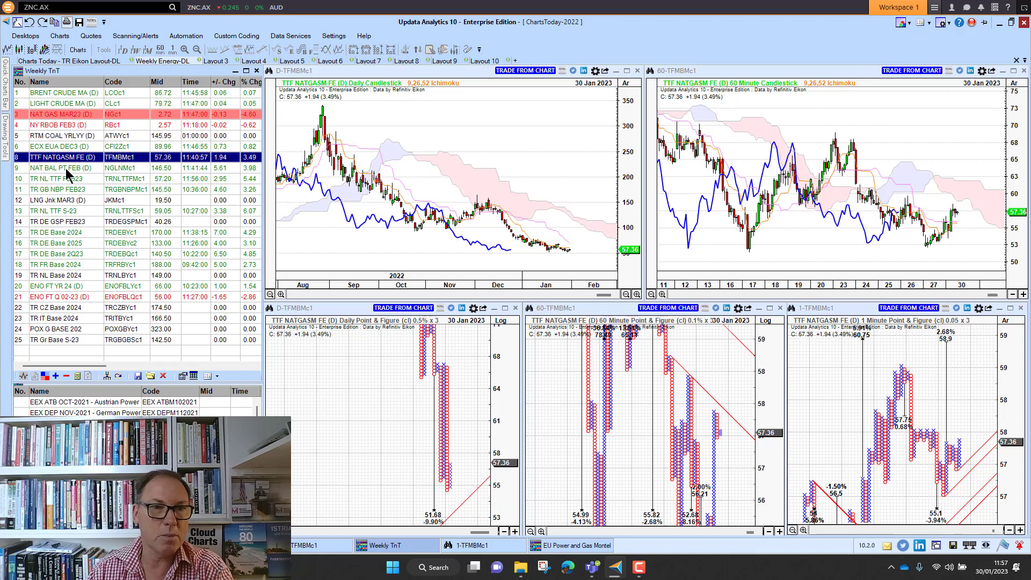
left_click(62, 168)
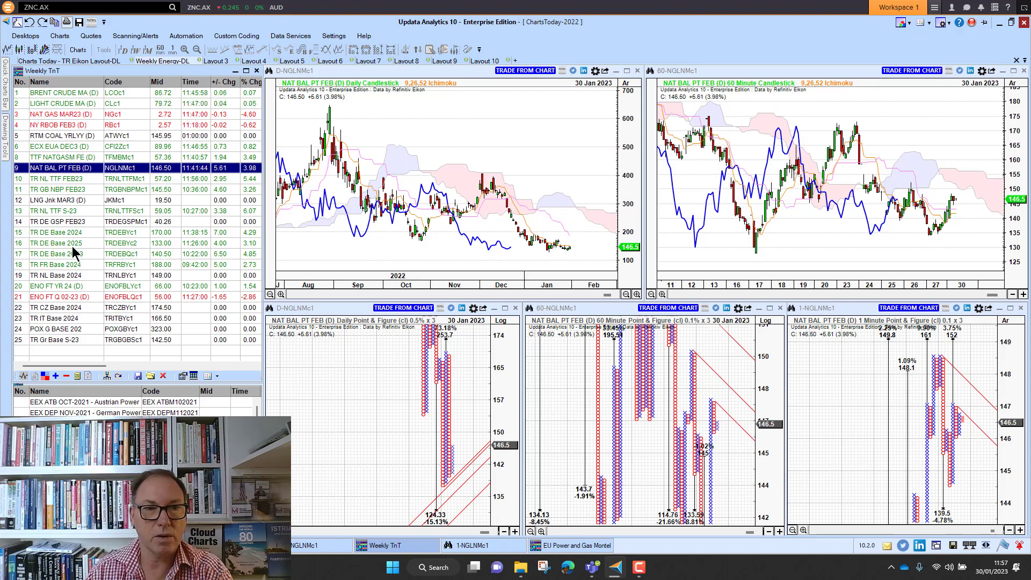
mouse_move(74, 251)
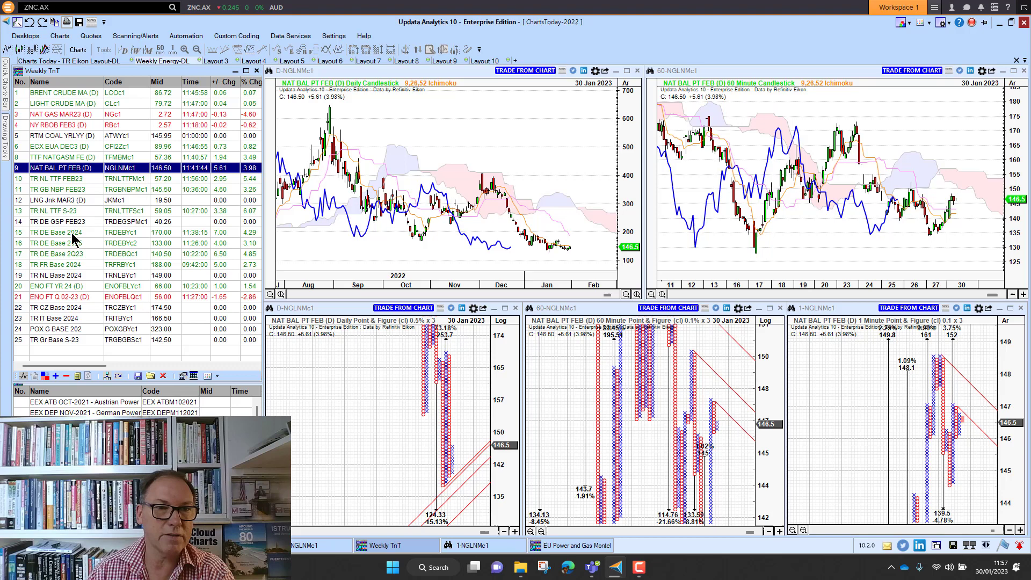